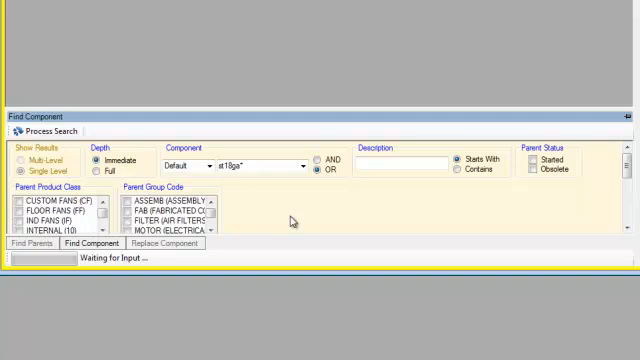
{"action": "mouse_move", "coordinate": [260, 194]}
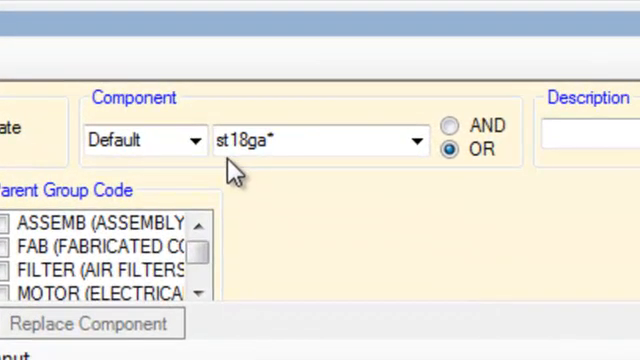
Enter the ST18GA* search pattern and run Process Search at Single Level, Immediate depth
{"action": "left_click", "coordinate": [288, 140]}
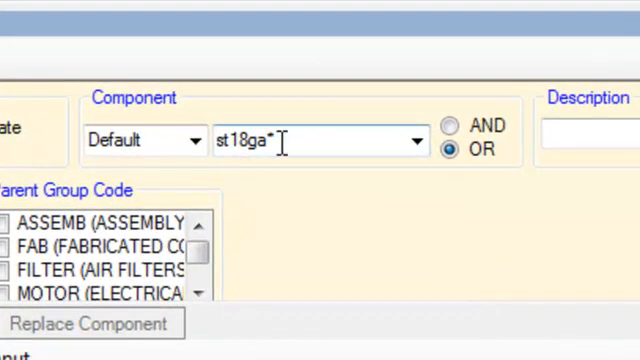
{"action": "mouse_move", "coordinate": [330, 180]}
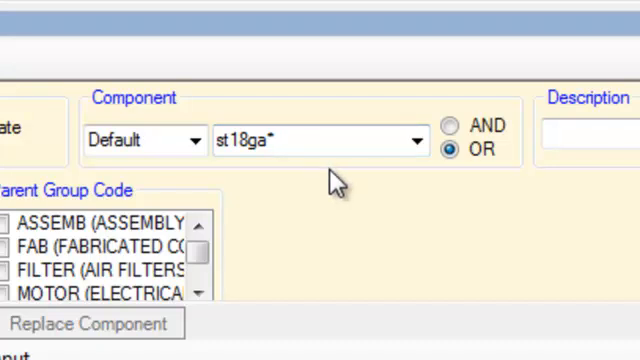
{"action": "mouse_move", "coordinate": [252, 168]}
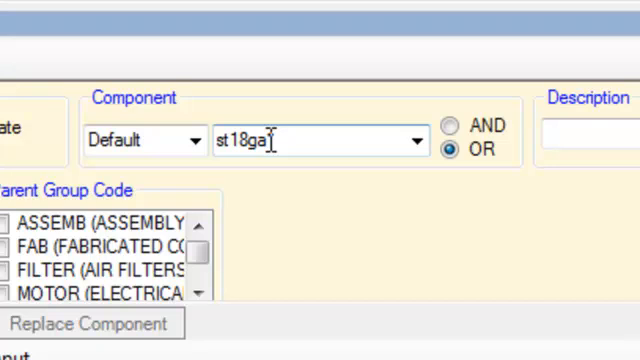
{"action": "type", "text": "*"}
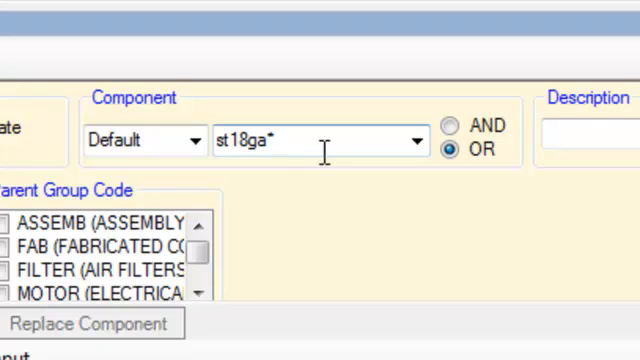
{"action": "mouse_move", "coordinate": [312, 180]}
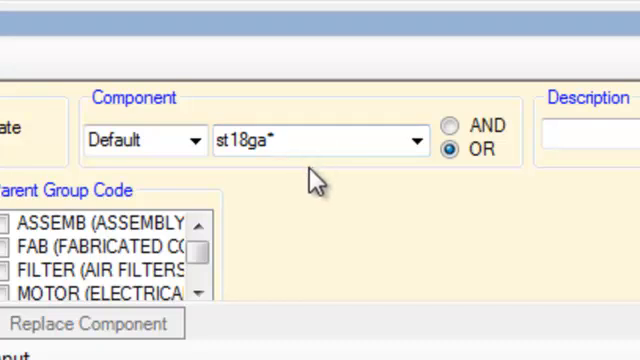
{"action": "mouse_move", "coordinate": [520, 190]}
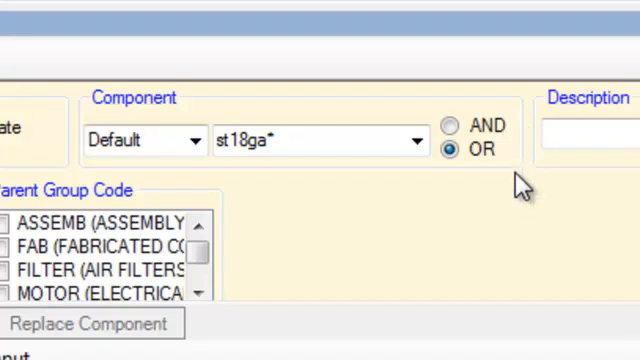
{"action": "mouse_move", "coordinate": [508, 202]}
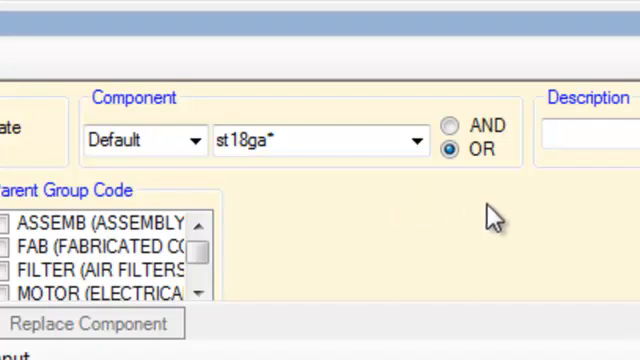
{"action": "mouse_move", "coordinate": [508, 198]}
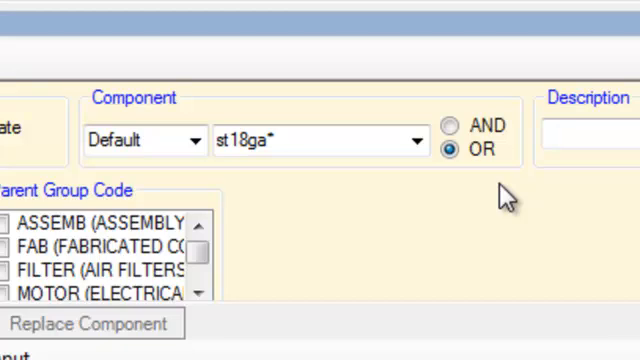
{"action": "mouse_move", "coordinate": [454, 214]}
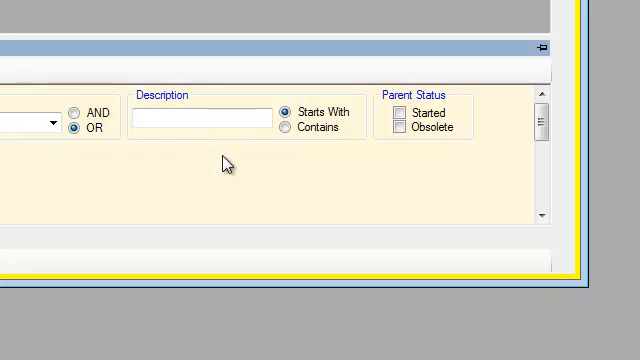
{"action": "mouse_move", "coordinate": [256, 158]}
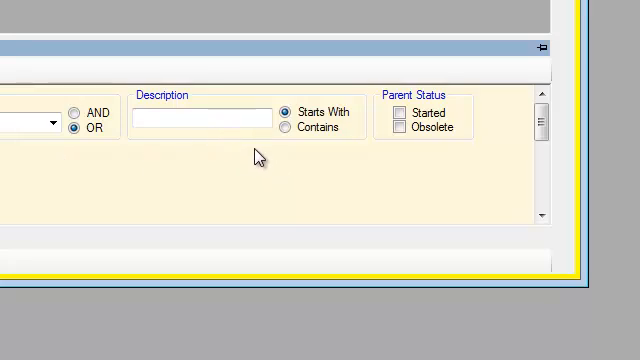
{"action": "mouse_move", "coordinate": [382, 172]}
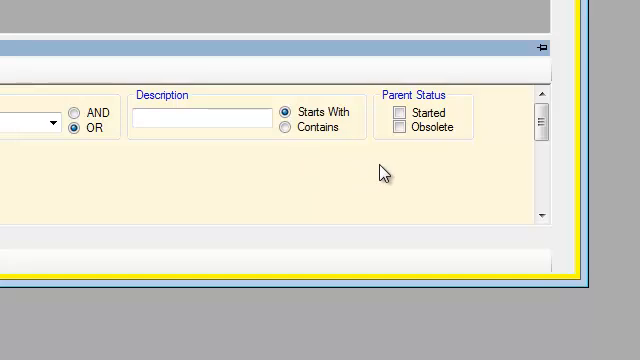
{"action": "mouse_move", "coordinate": [472, 172]}
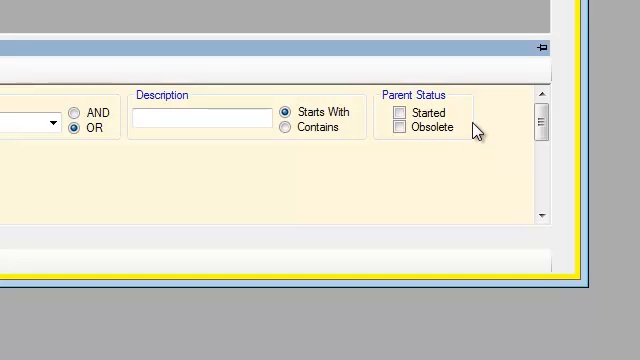
{"action": "mouse_move", "coordinate": [448, 148]}
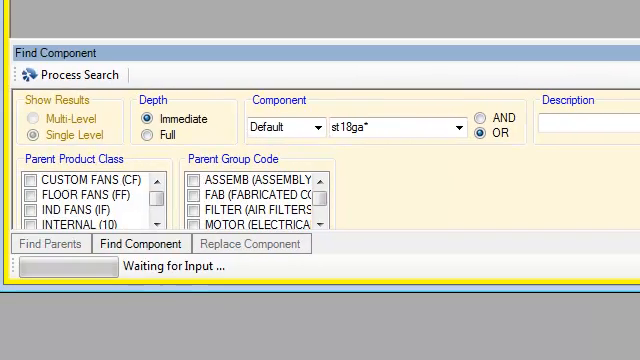
{"action": "mouse_move", "coordinate": [596, 202]}
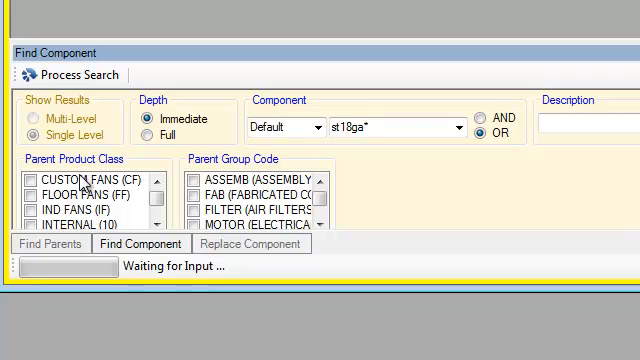
{"action": "mouse_move", "coordinate": [96, 198]}
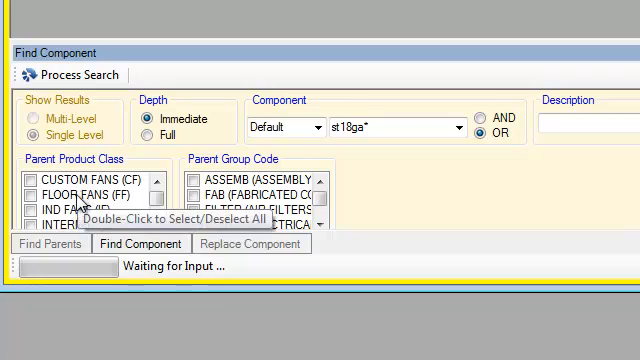
{"action": "mouse_move", "coordinate": [200, 212]}
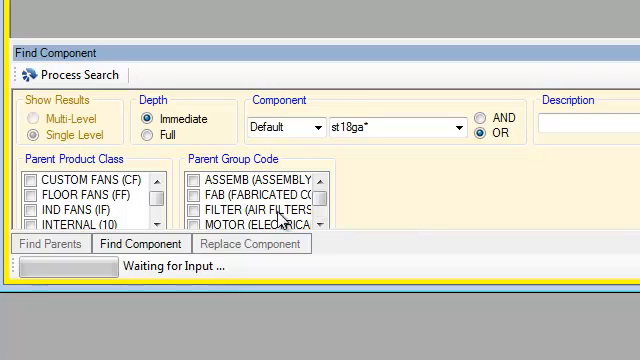
{"action": "mouse_move", "coordinate": [282, 210]}
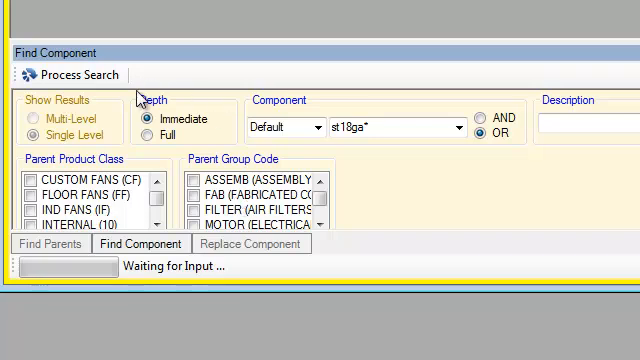
{"action": "mouse_move", "coordinate": [216, 144]}
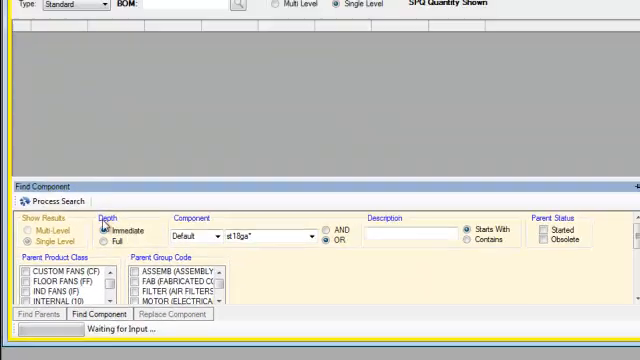
{"action": "left_click", "coordinate": [48, 200]}
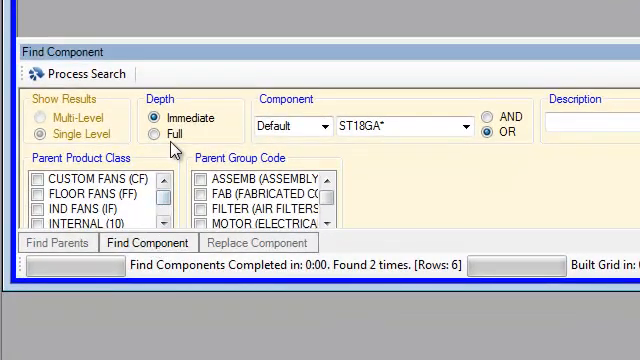
Switch the search to Full depth, Multi Level to include every parent level
{"action": "left_click", "coordinate": [156, 136]}
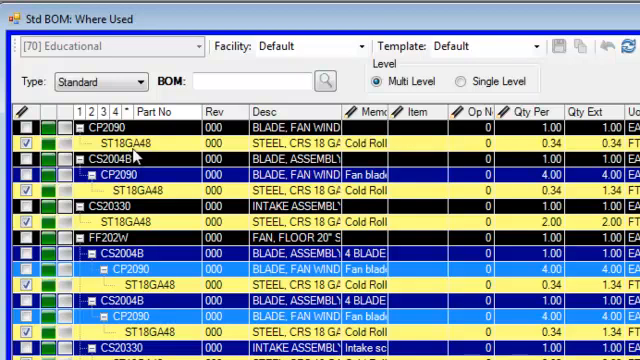
{"action": "mouse_move", "coordinate": [148, 152]}
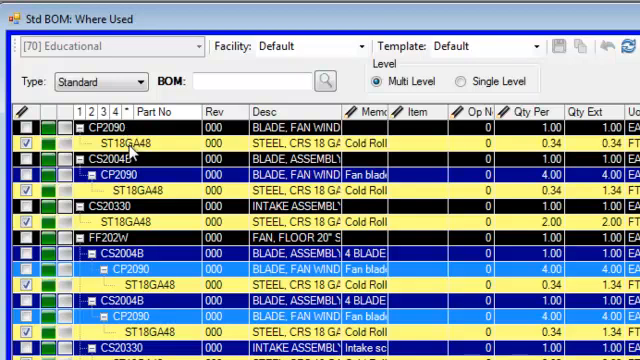
{"action": "mouse_move", "coordinate": [116, 194]}
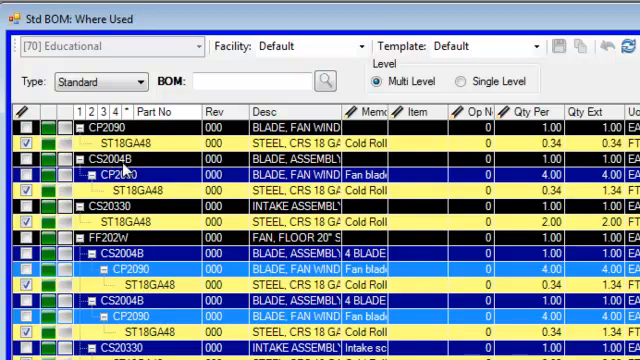
{"action": "mouse_move", "coordinate": [148, 300]}
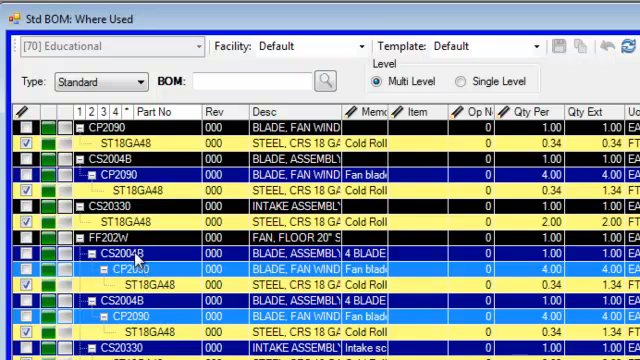
{"action": "mouse_move", "coordinate": [144, 244]}
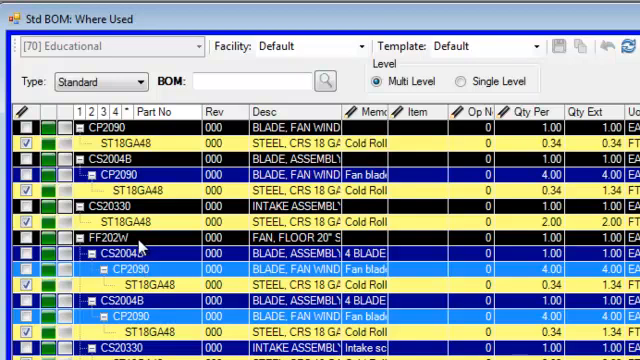